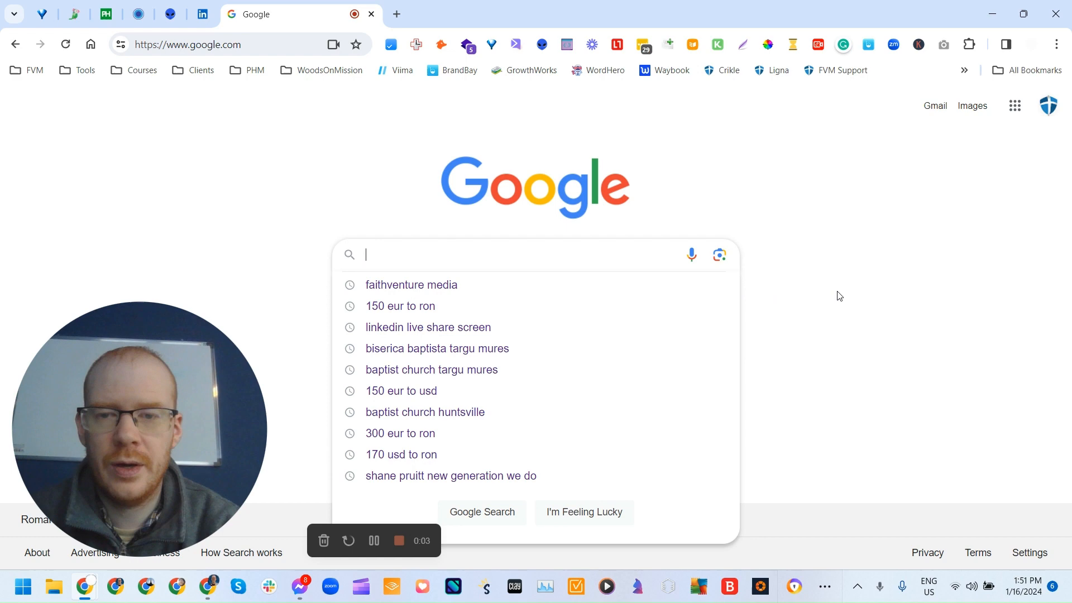
{"action": "mouse_move", "coordinate": [823, 293]}
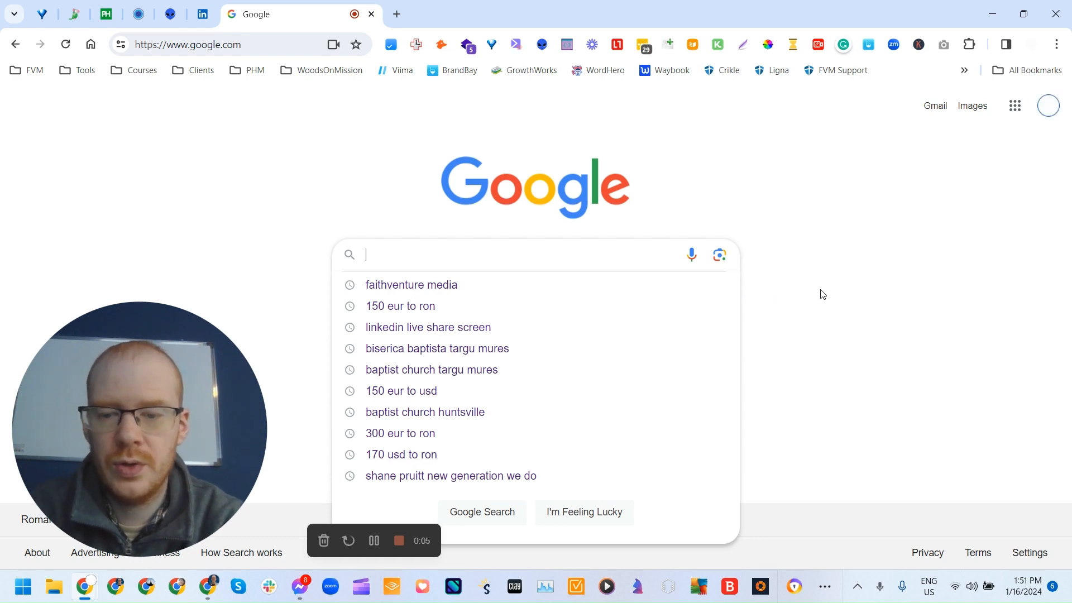
Step: Search 'Baptist Church Huntsville AL' with I'm Feeling Lucky, landing on First Baptist Church of Huntsville
{"action": "type", "text": "Bapt"}
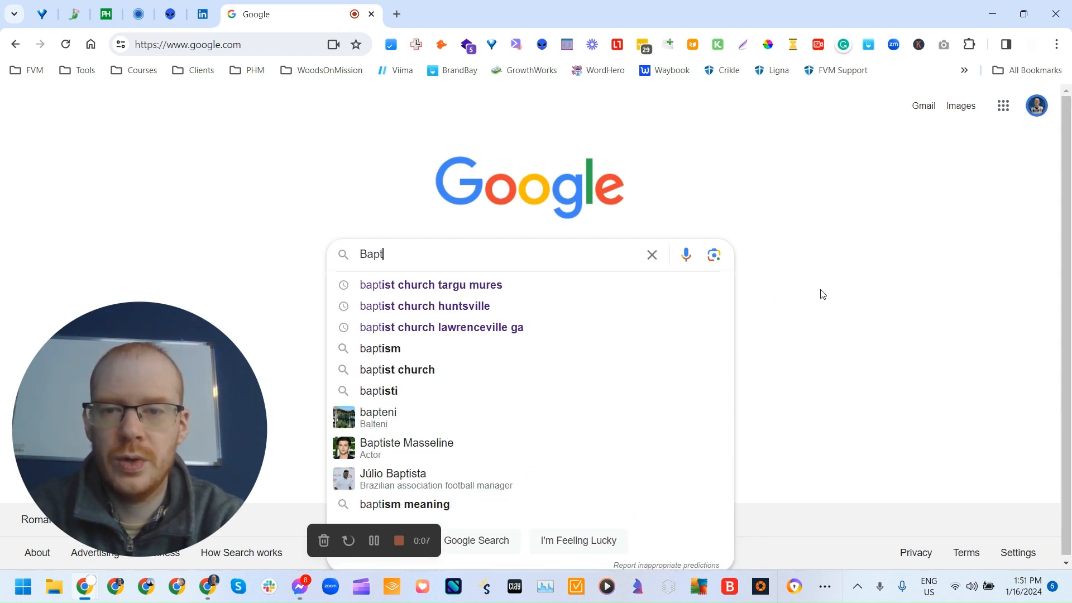
{"action": "type", "text": "ist"}
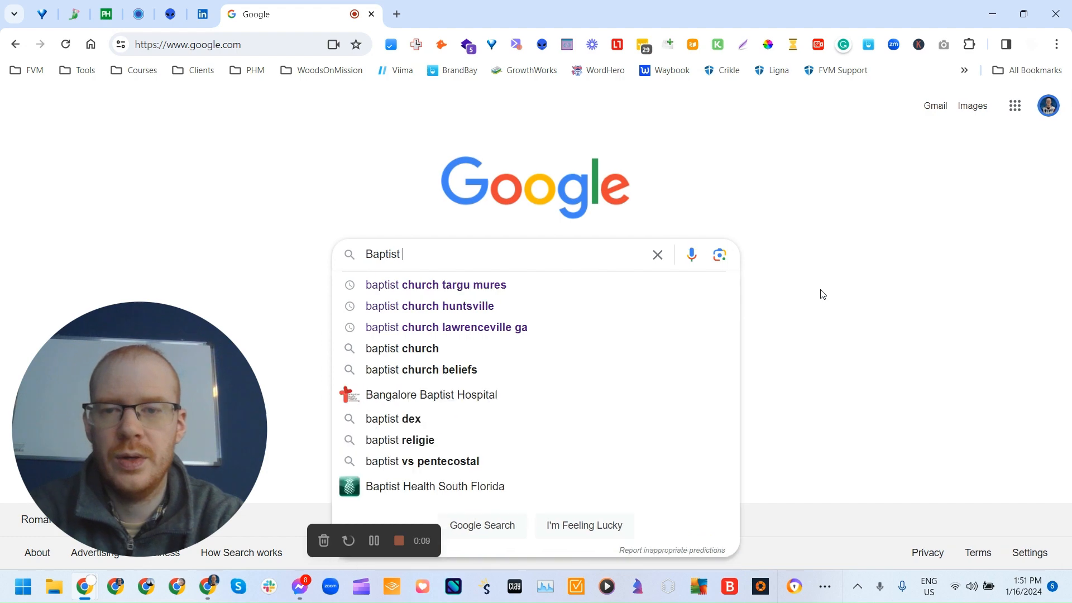
{"action": "type", "text": "Churches"}
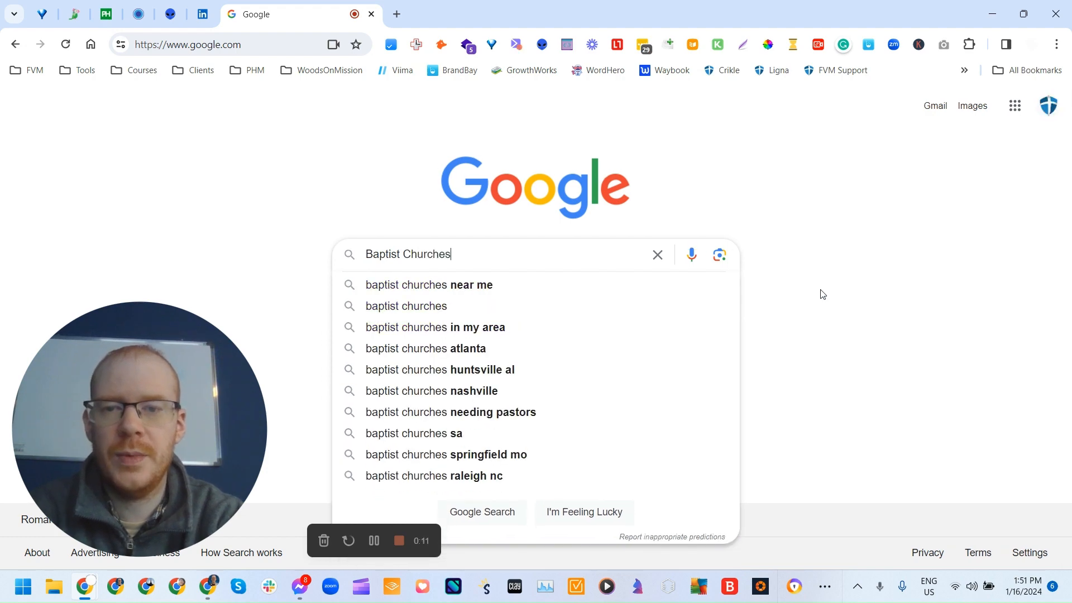
{"action": "key", "text": "Backspace"}
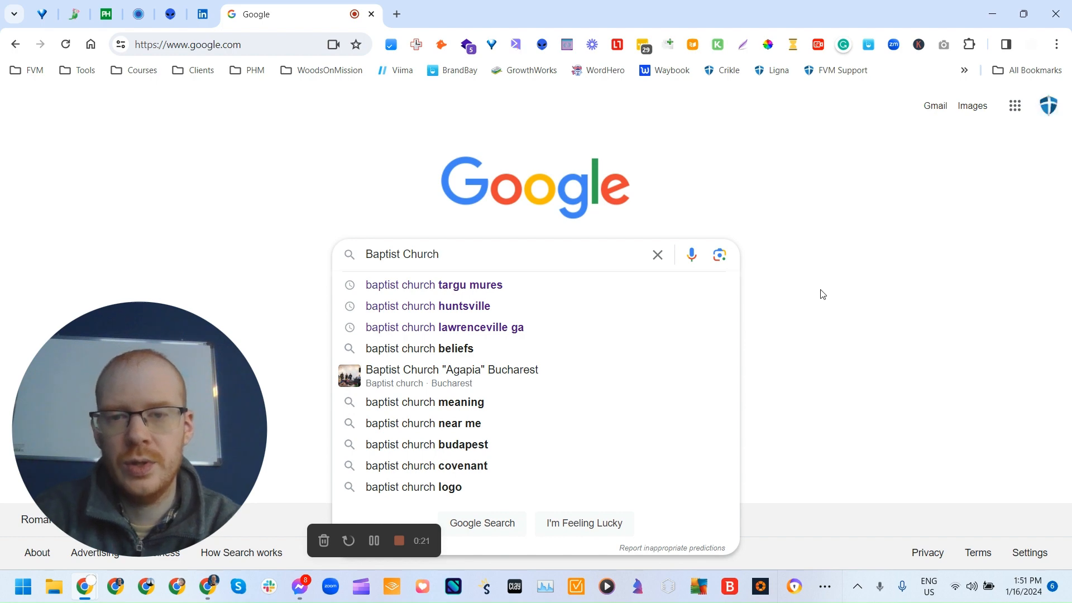
{"action": "type", "text": "Hunts"}
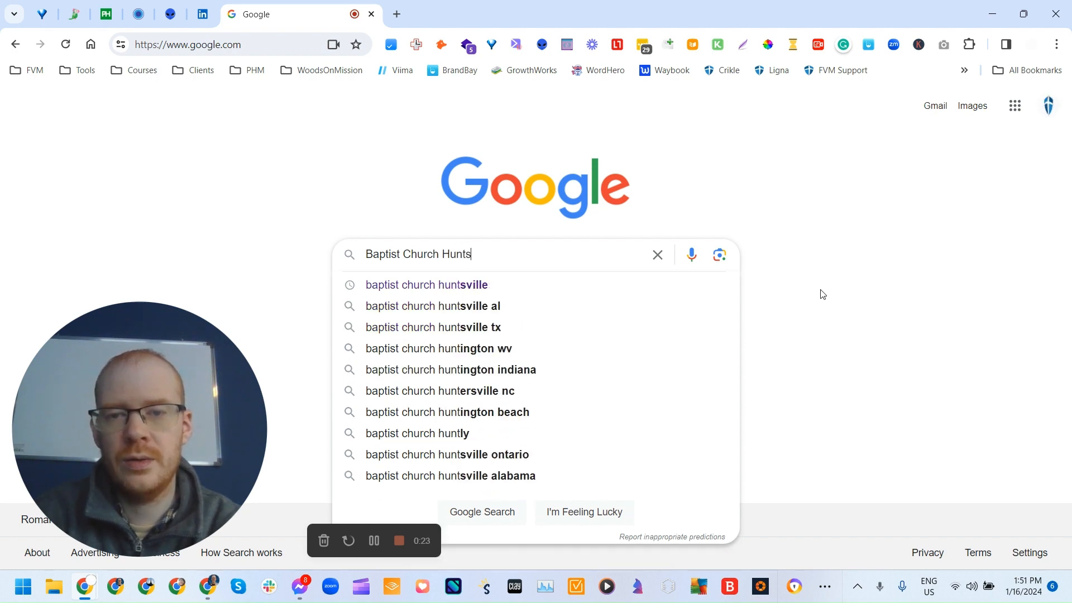
{"action": "type", "text": "ville"}
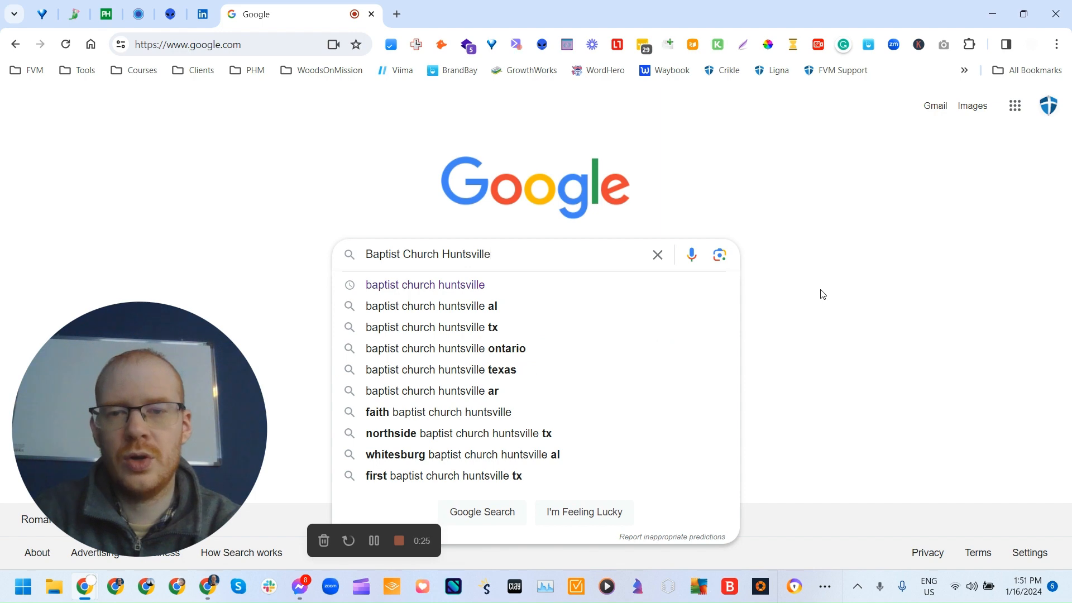
{"action": "type", "text": "AL"}
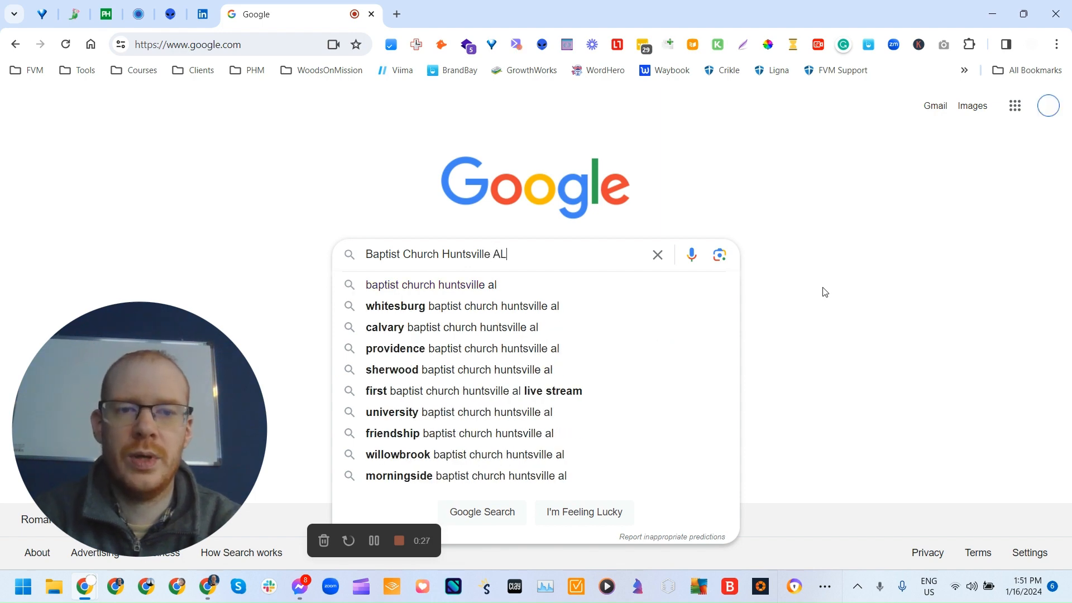
{"action": "left_click", "coordinate": [825, 291]}
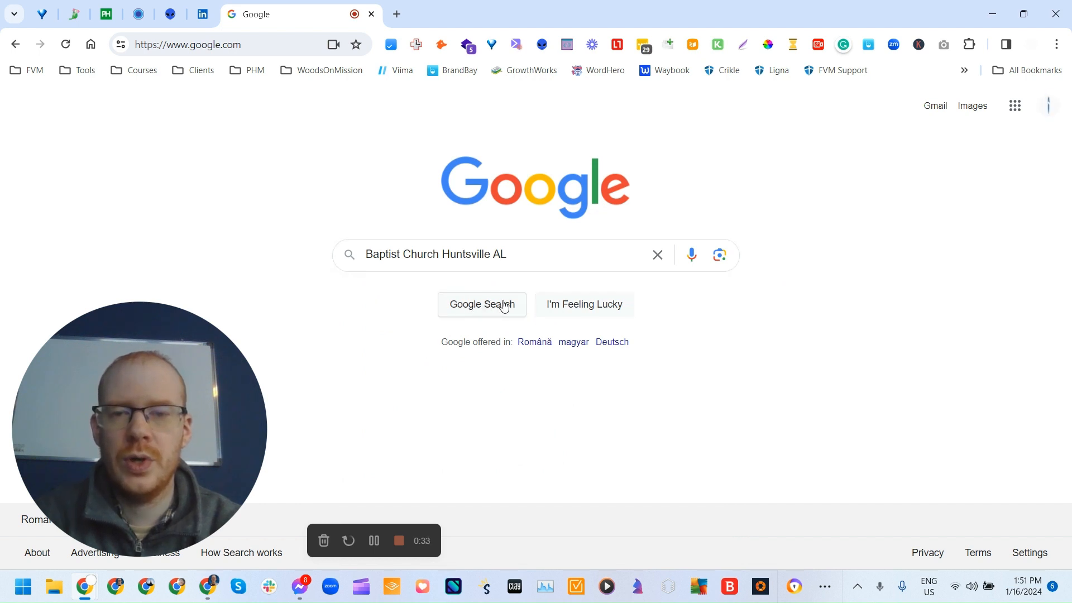
{"action": "mouse_move", "coordinate": [559, 310]}
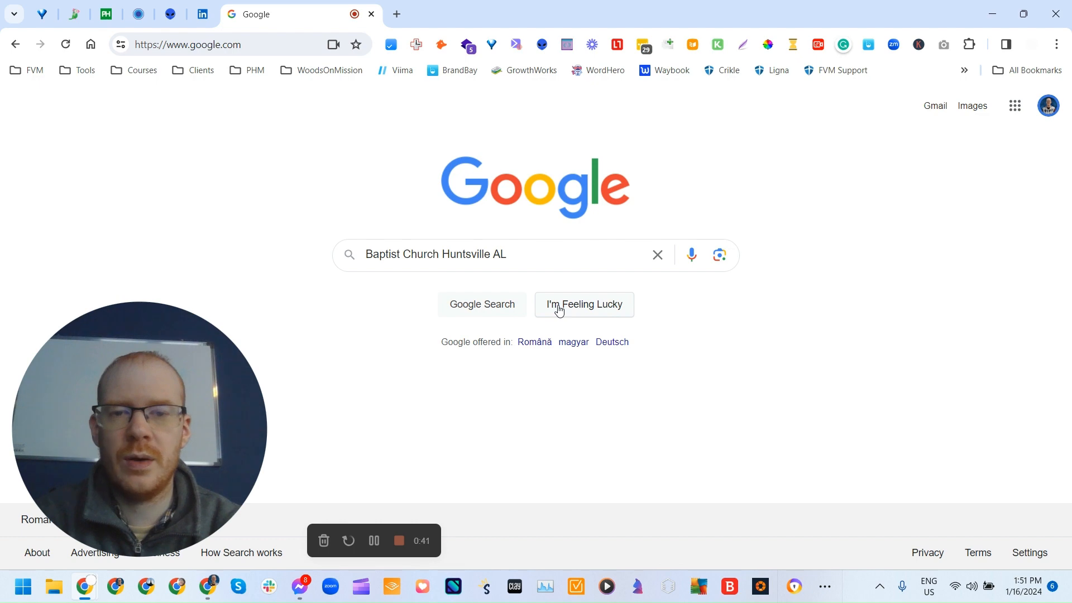
{"action": "left_click", "coordinate": [584, 304]}
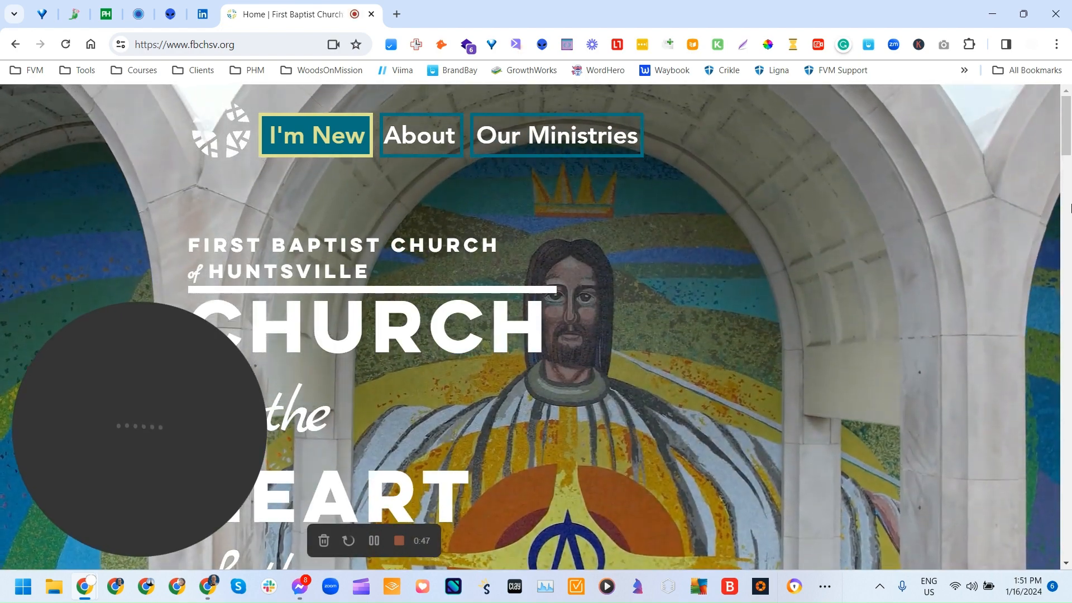
Step: Scroll the fbchsv.org homepage down to its footer, then go back to google.com
{"action": "scroll", "scroll_direction": "down", "scroll_amount": 3}
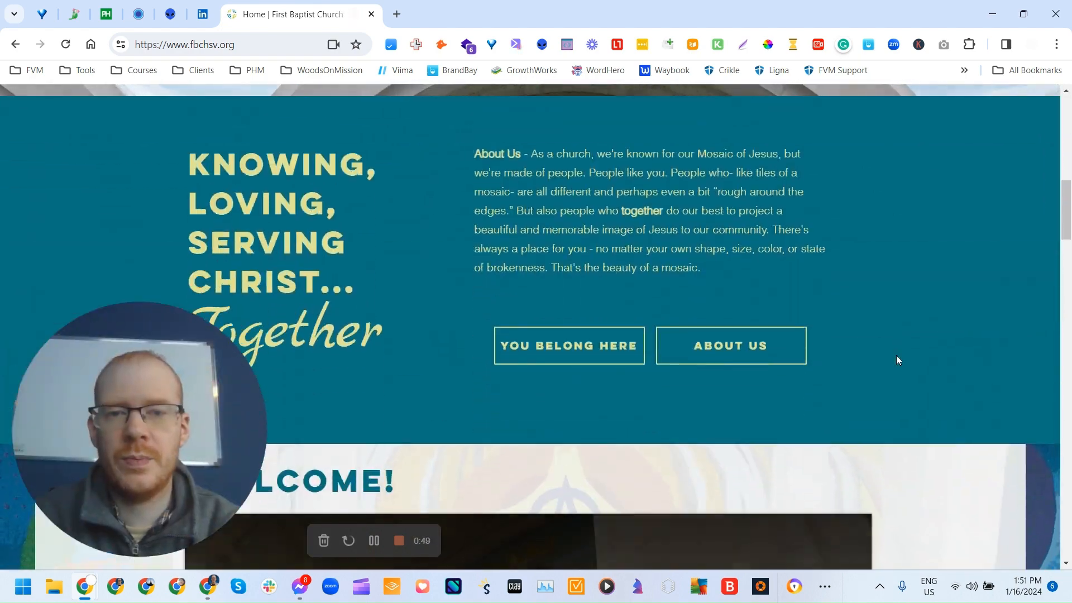
{"action": "scroll", "scroll_direction": "up", "scroll_amount": 3}
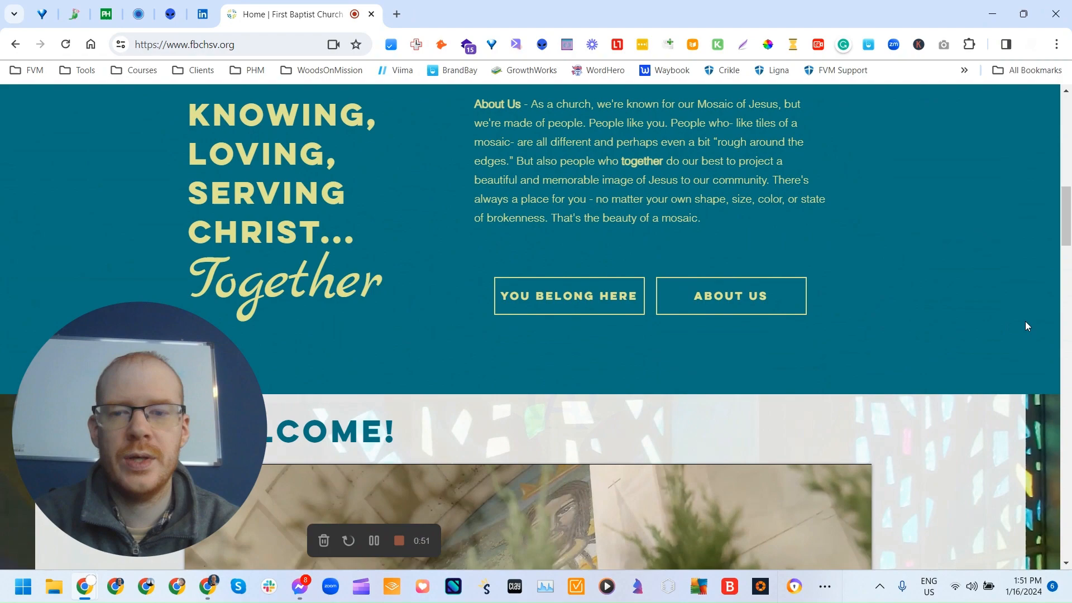
{"action": "scroll", "scroll_direction": "down", "scroll_amount": 3}
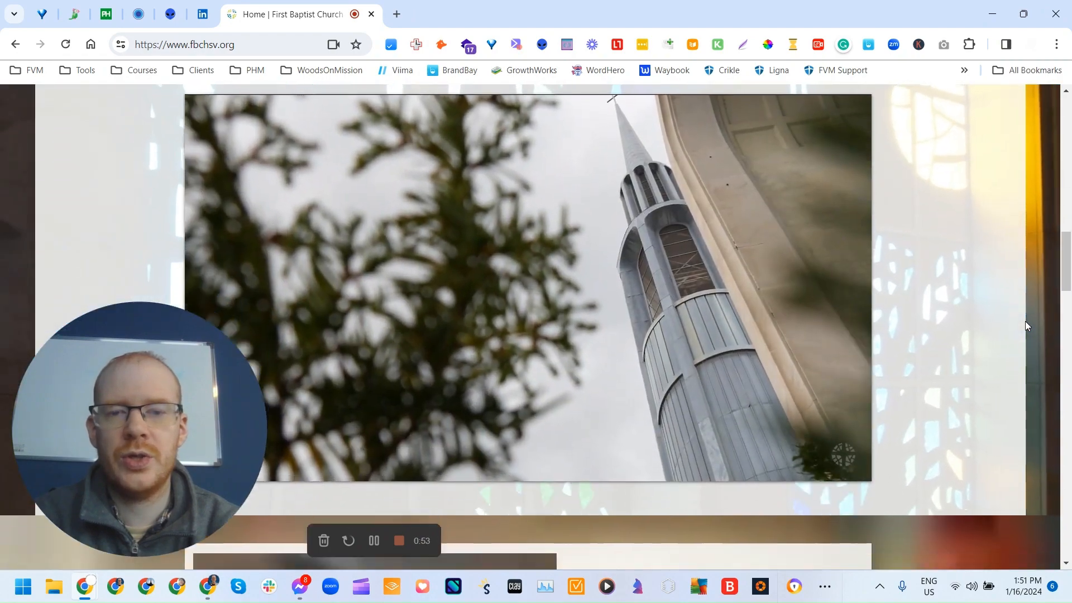
{"action": "scroll", "scroll_direction": "down", "scroll_amount": 3}
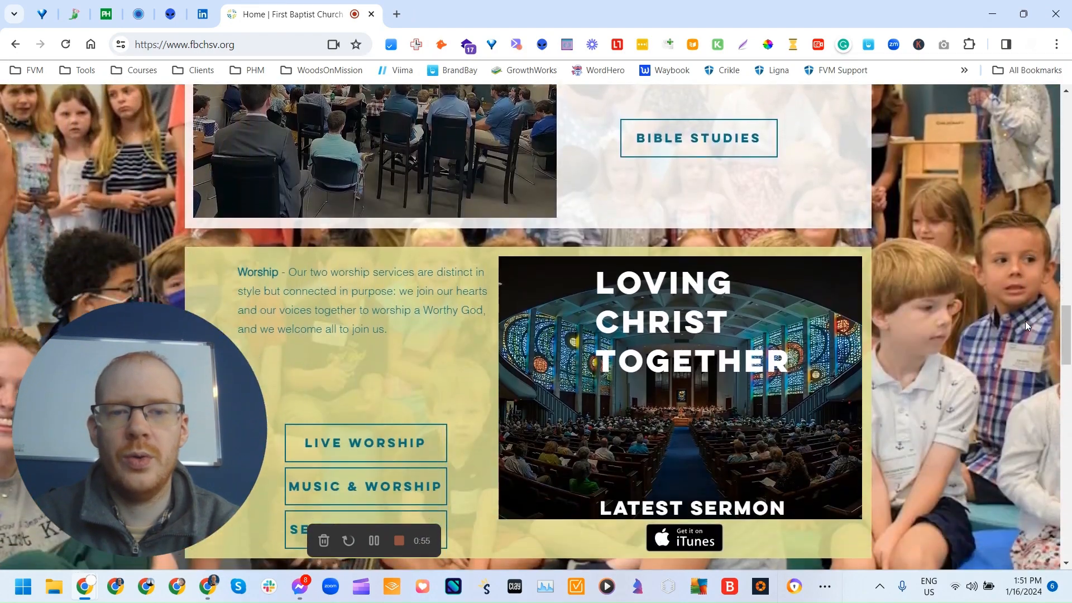
{"action": "scroll", "scroll_direction": "down", "scroll_amount": 3}
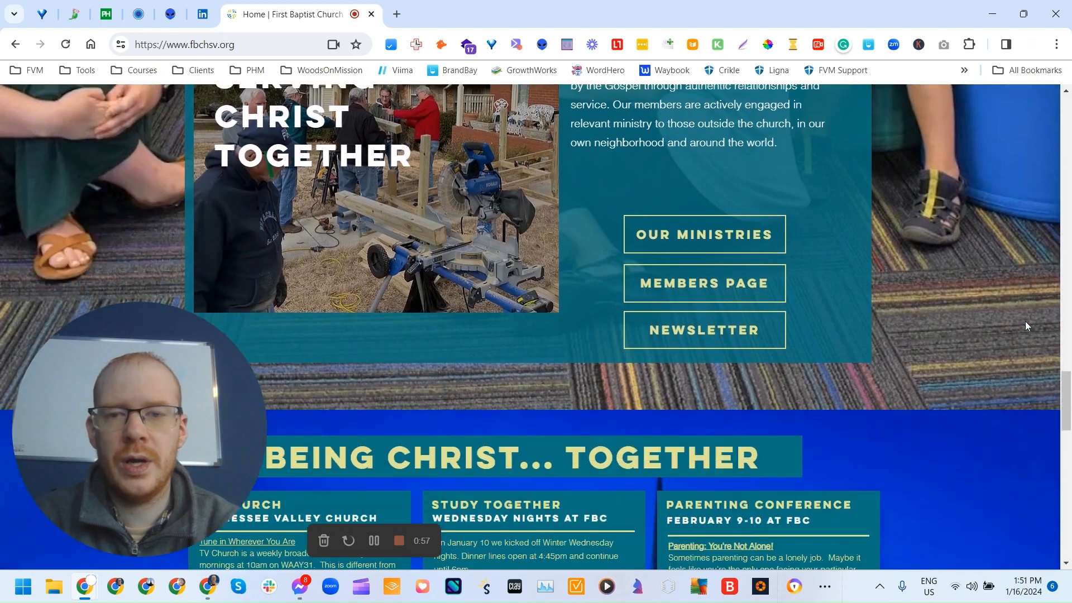
{"action": "scroll", "scroll_direction": "down", "scroll_amount": 3}
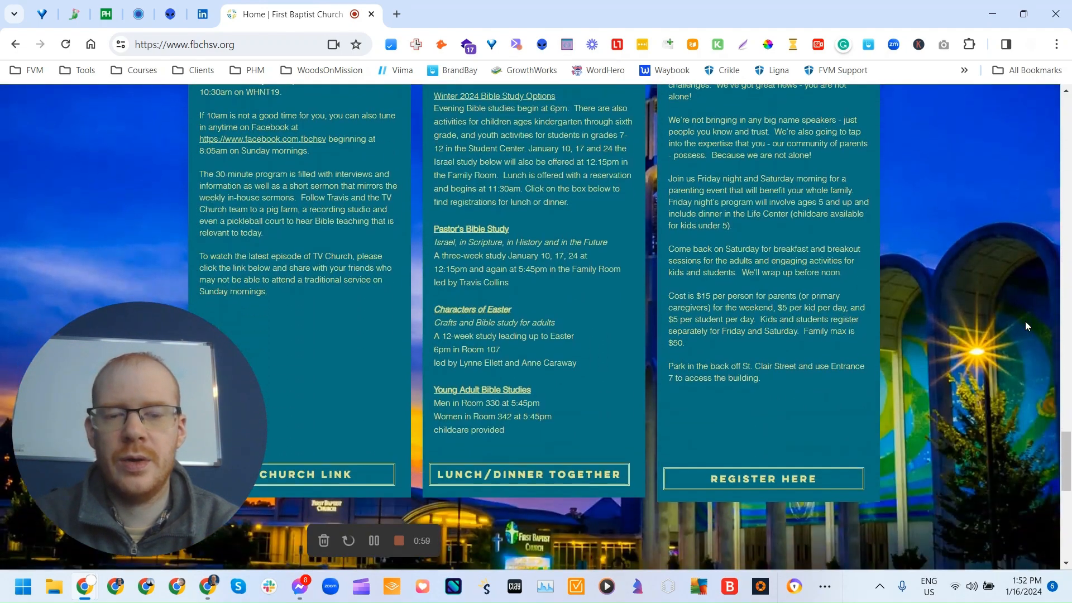
{"action": "scroll", "scroll_direction": "down", "scroll_amount": 3}
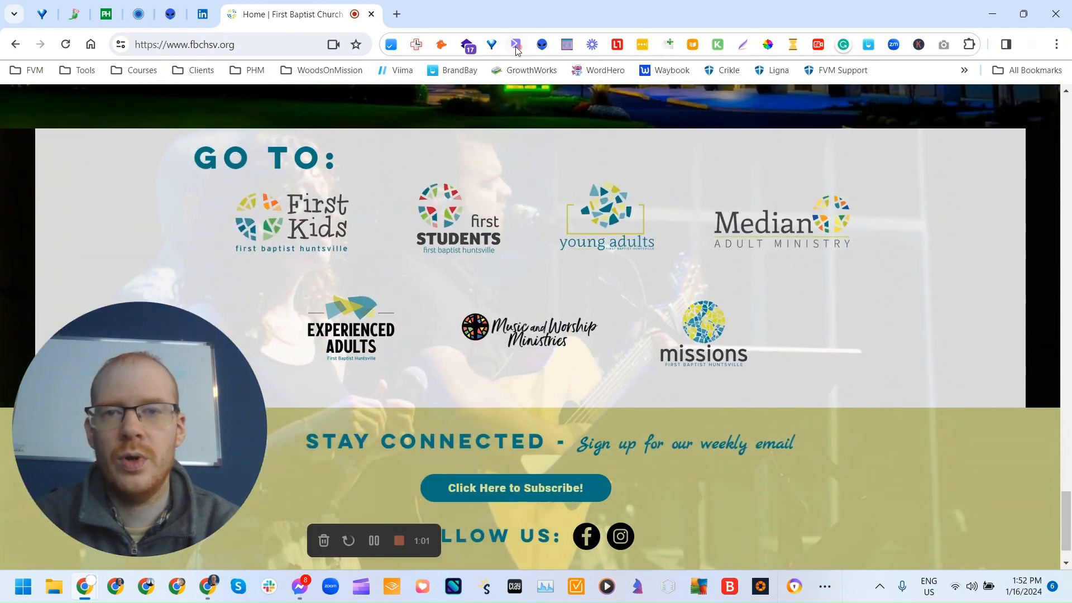
{"action": "left_click", "coordinate": [205, 45]}
{"action": "type", "text": "google.com"}
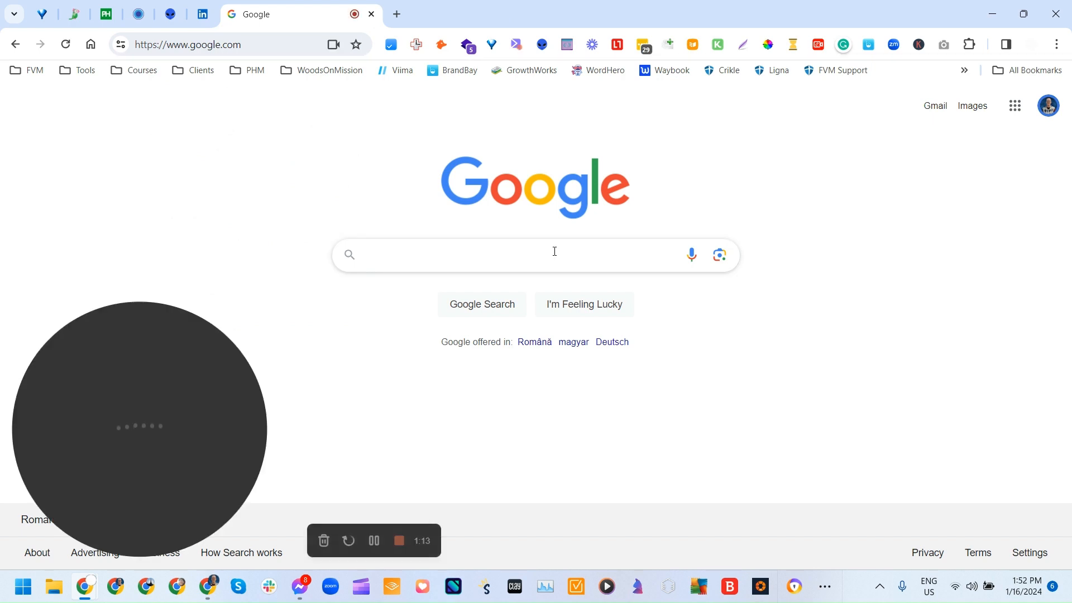
Step: Enter 'Baptist Church Dallas TX' as a new query in the Google search box
{"action": "left_click", "coordinate": [535, 255]}
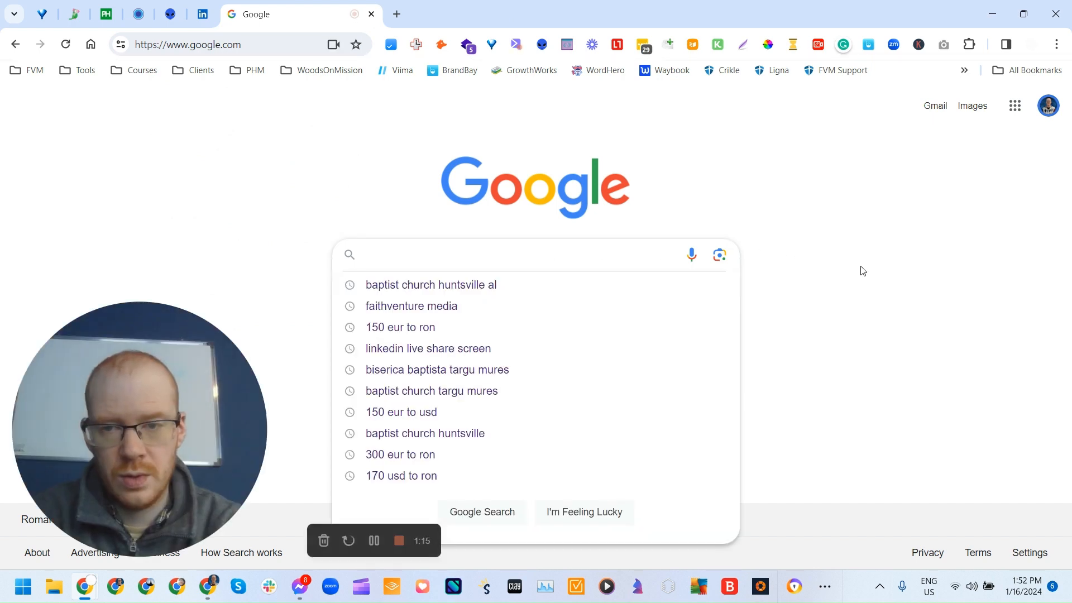
{"action": "type", "text": "Baptist"}
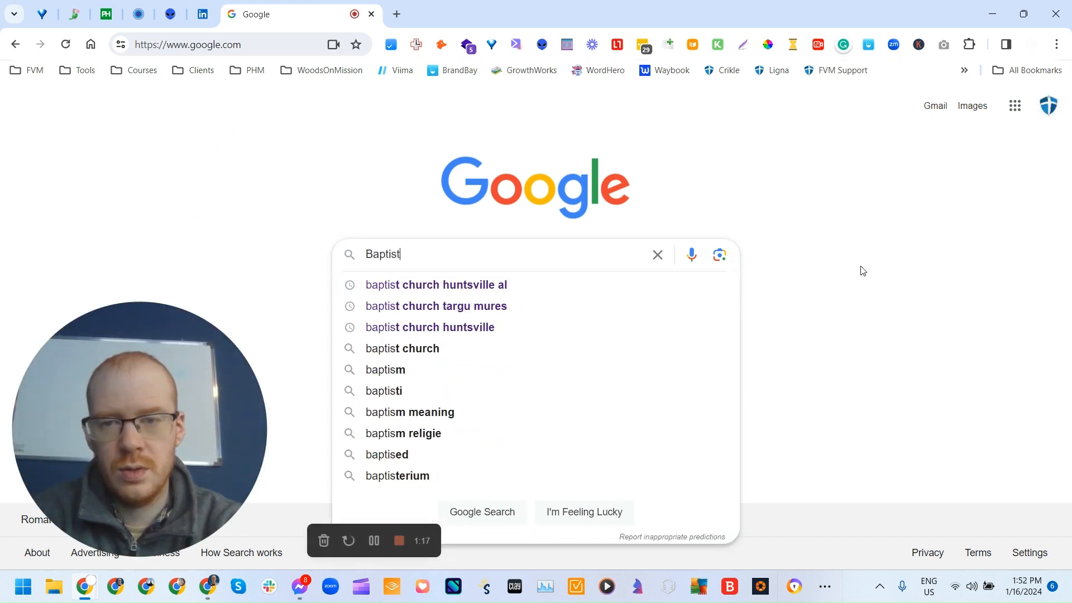
{"action": "type", "text": "Church"}
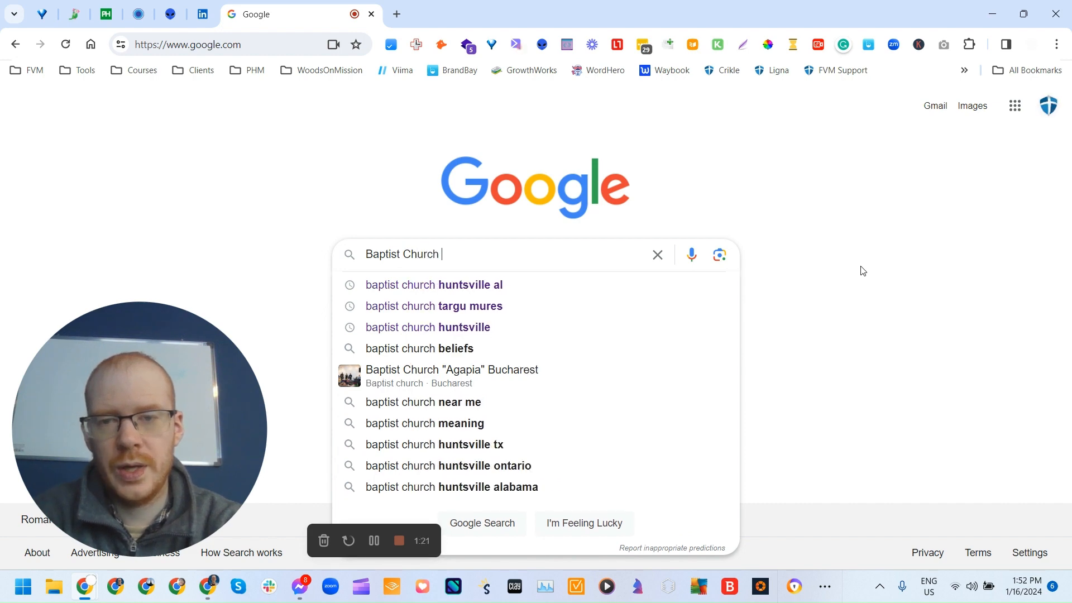
{"action": "type", "text": "Dallas"}
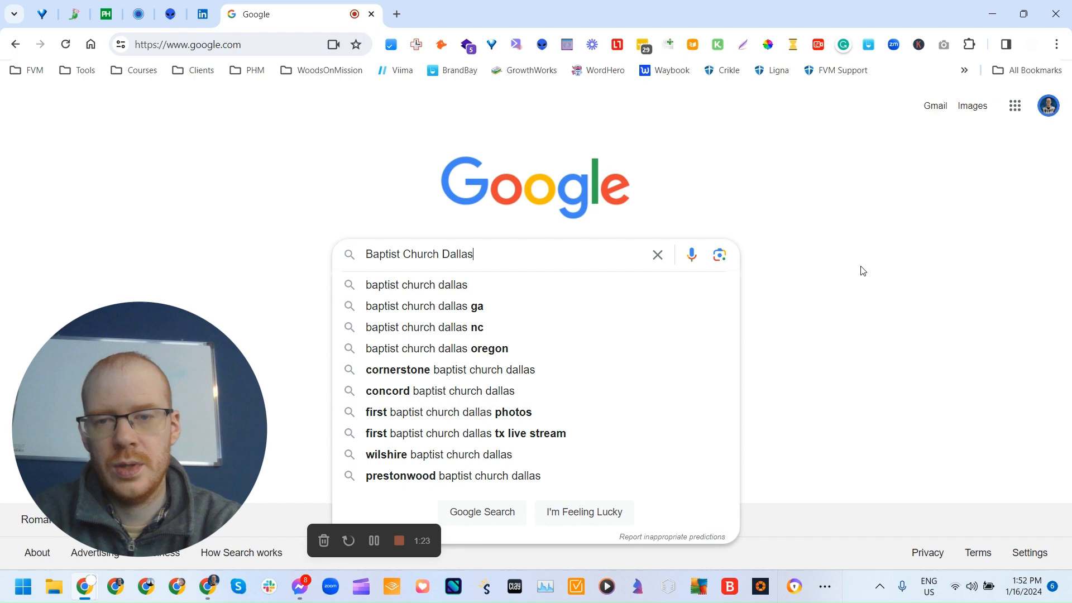
{"action": "type", "text": "TX"}
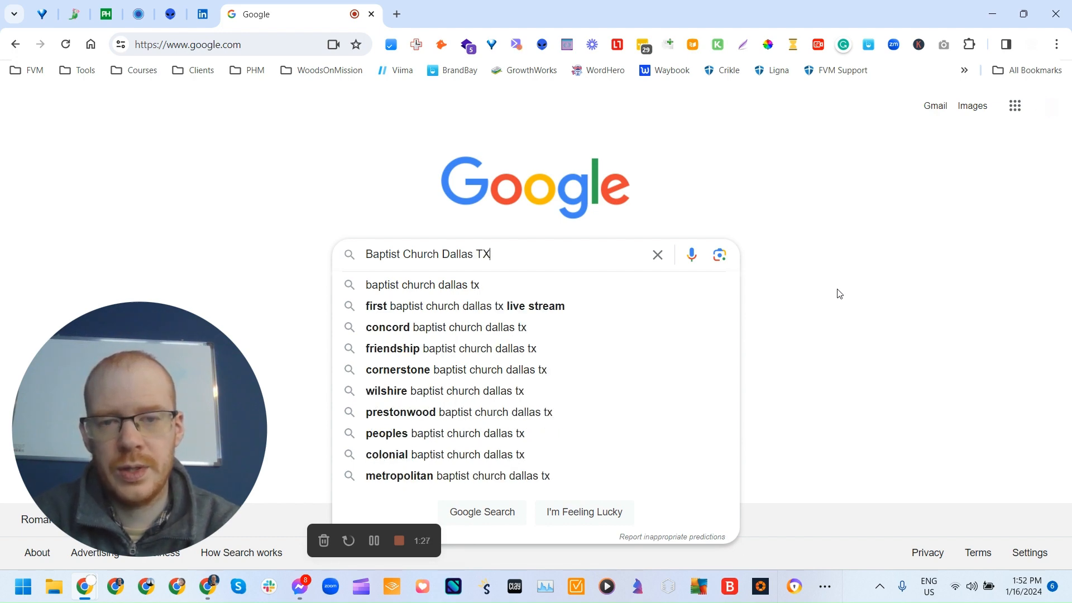
{"action": "mouse_move", "coordinate": [799, 231]}
{"action": "type", "text": "goo"}
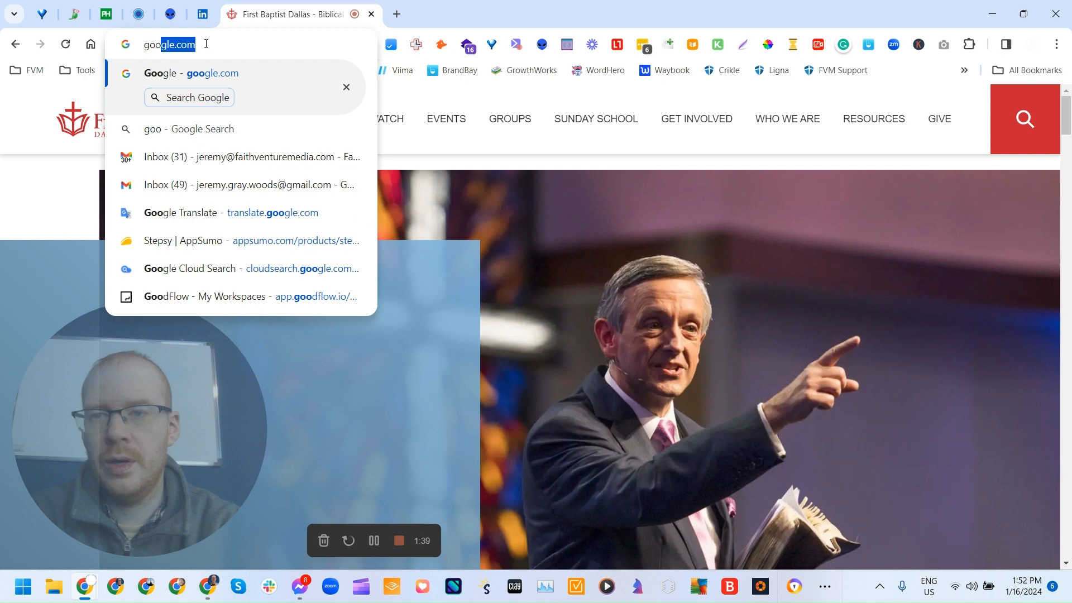
Step: Search 'Baptist Church Florence AL' with I'm Feeling Lucky, landing on a domain-registrar page
{"action": "left_click", "coordinate": [212, 73]}
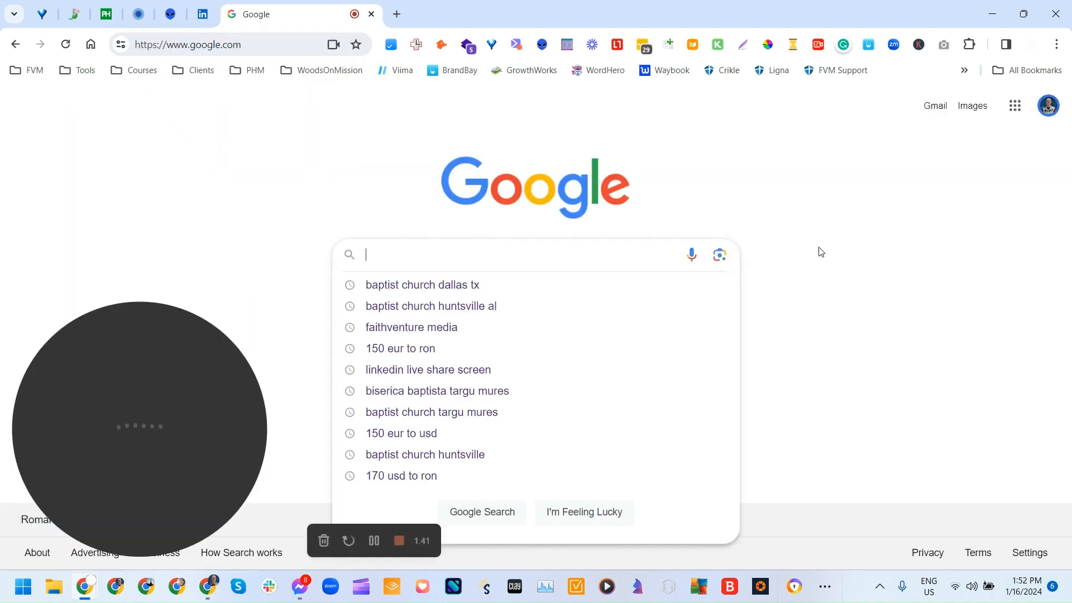
{"action": "mouse_move", "coordinate": [934, 270]}
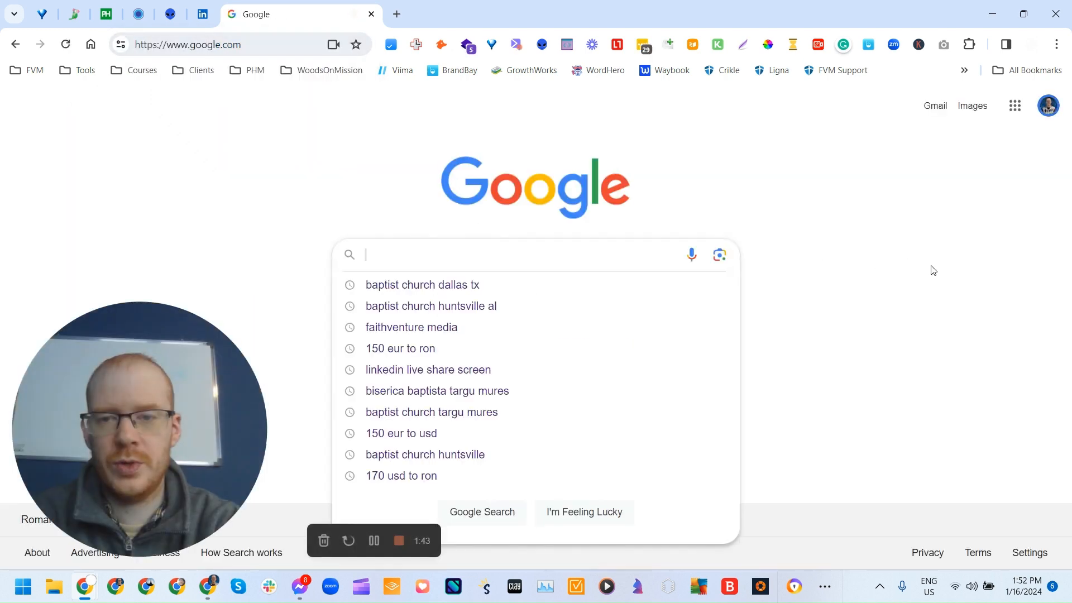
{"action": "type", "text": "Bapti"}
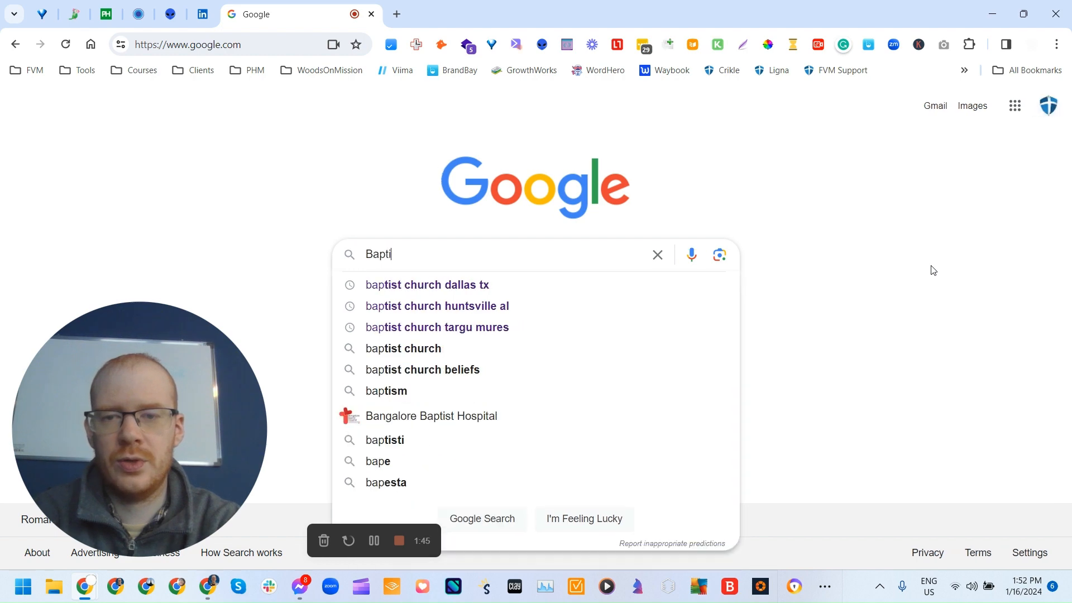
{"action": "type", "text": "st Chu"}
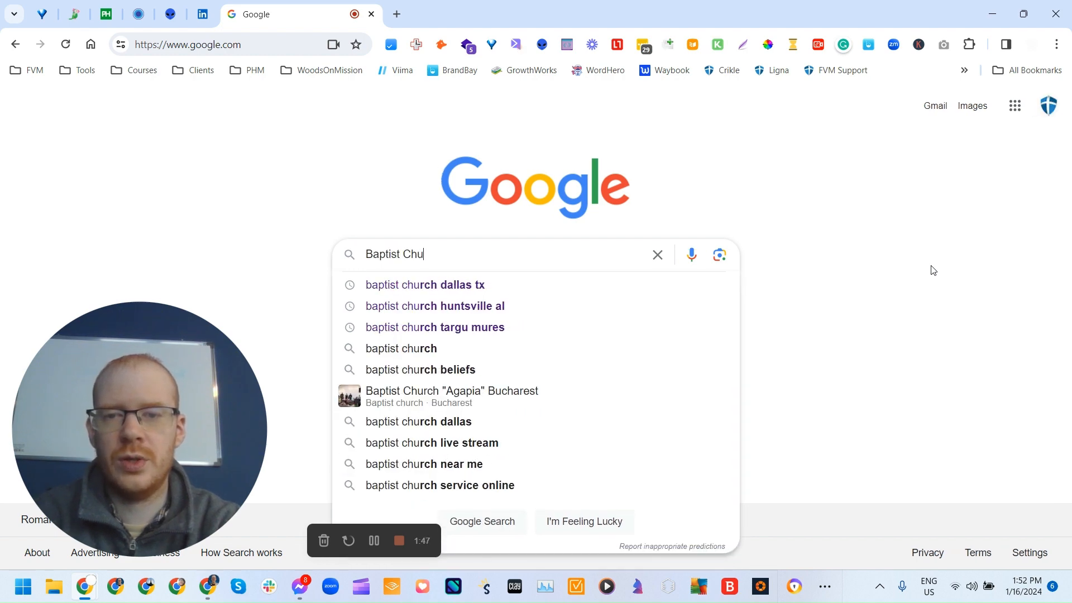
{"action": "type", "text": "rch Floren"}
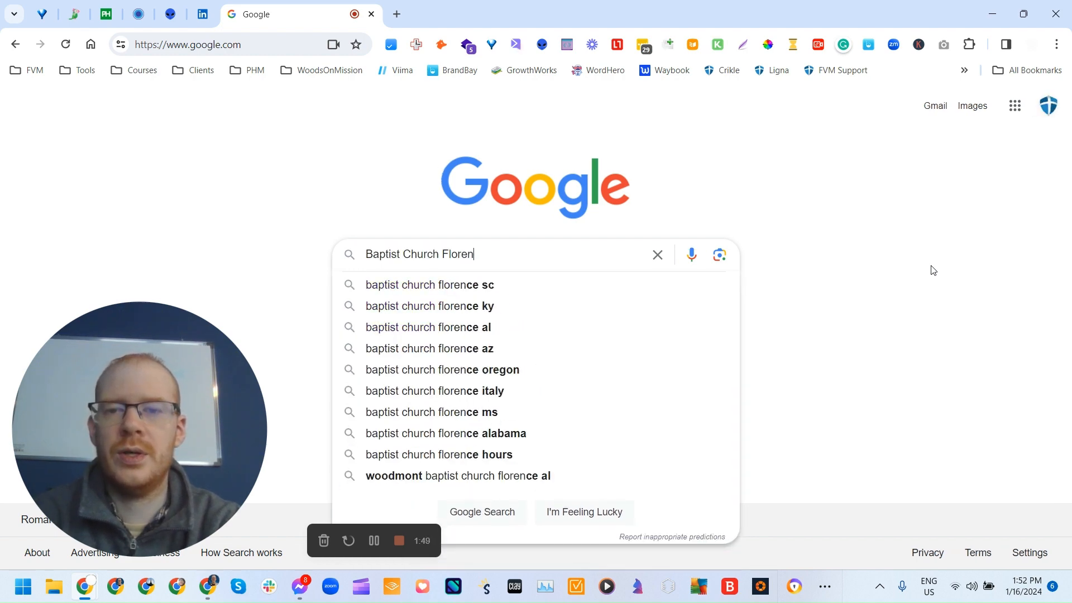
{"action": "type", "text": "ce AL"}
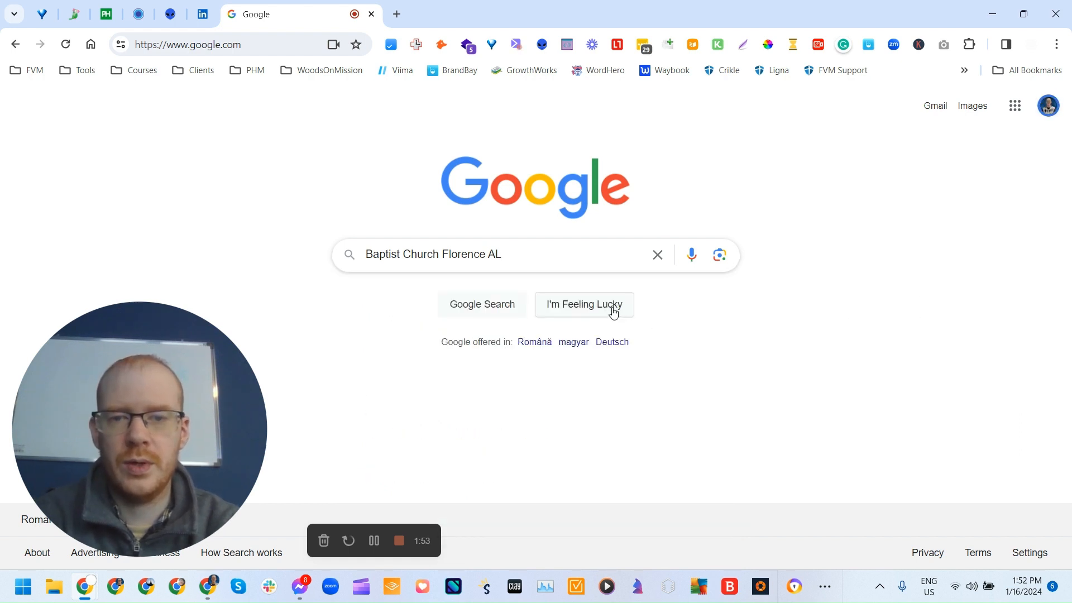
{"action": "left_click", "coordinate": [585, 303]}
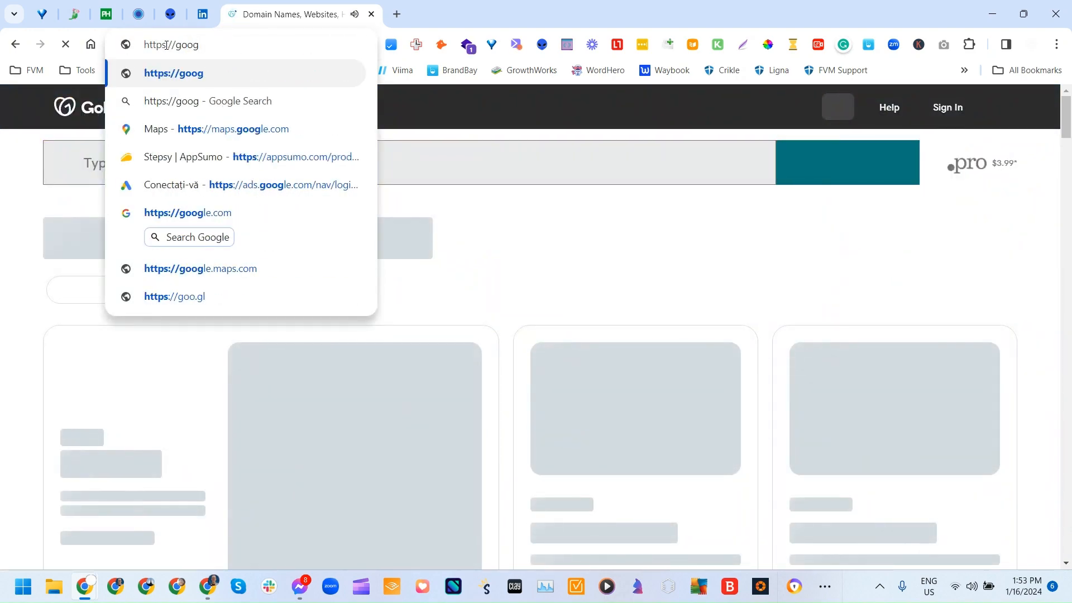
Step: Run a regular Google Search for 'baptist church florence al' to list all results
{"action": "left_click", "coordinate": [187, 212]}
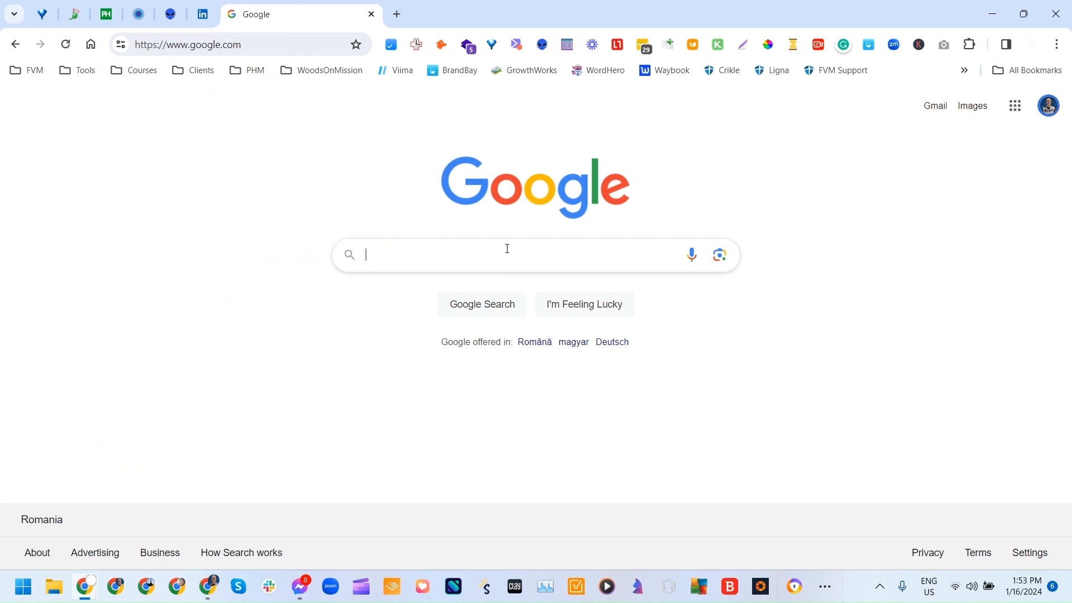
{"action": "type", "text": "B"}
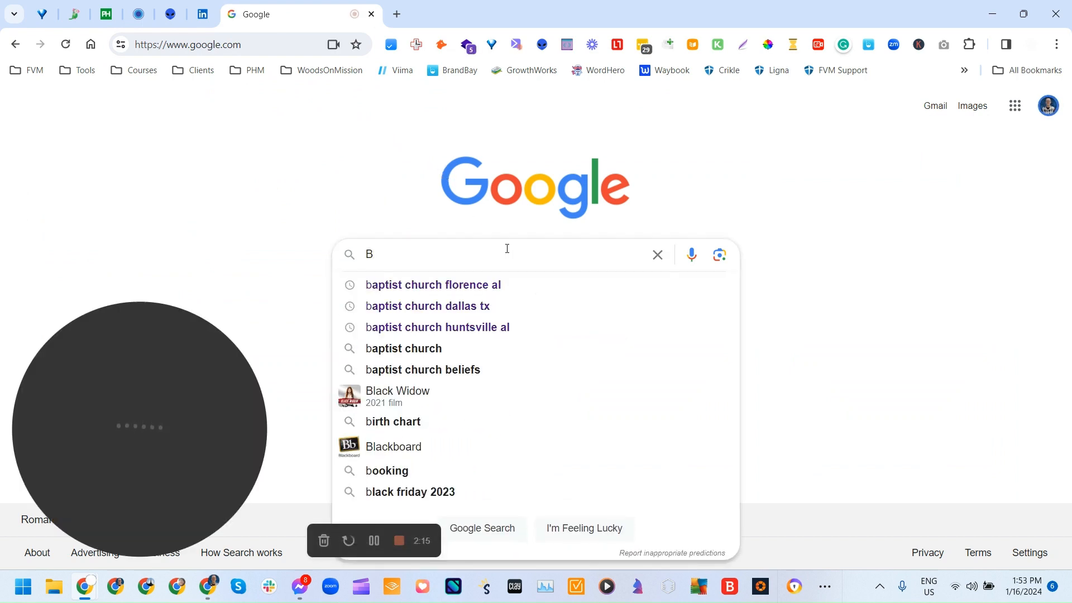
{"action": "type", "text": "aptist Church"}
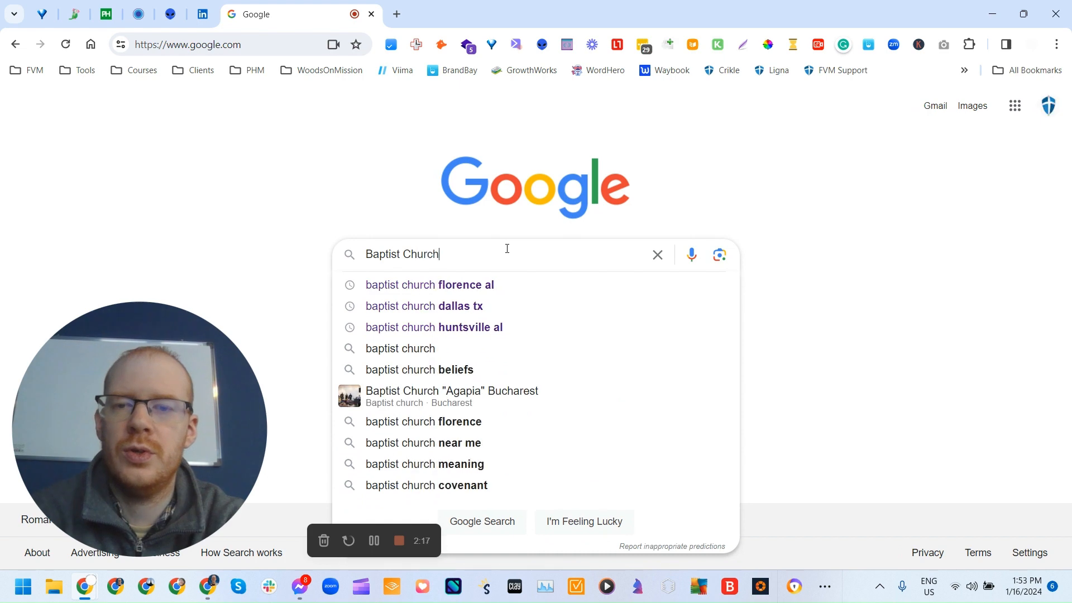
{"action": "left_click", "coordinate": [429, 285]}
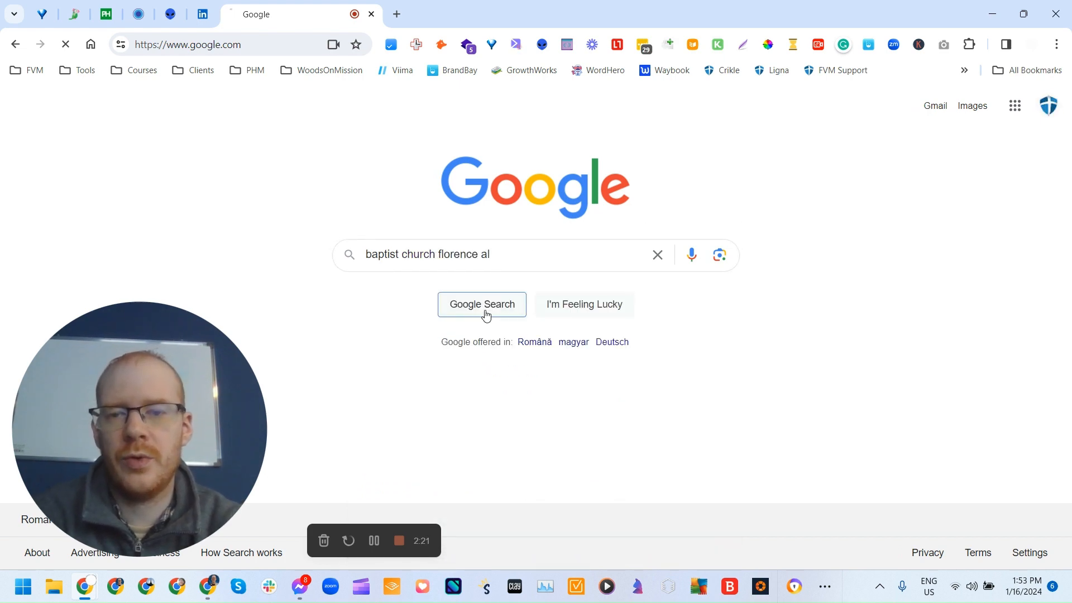
{"action": "left_click", "coordinate": [481, 304]}
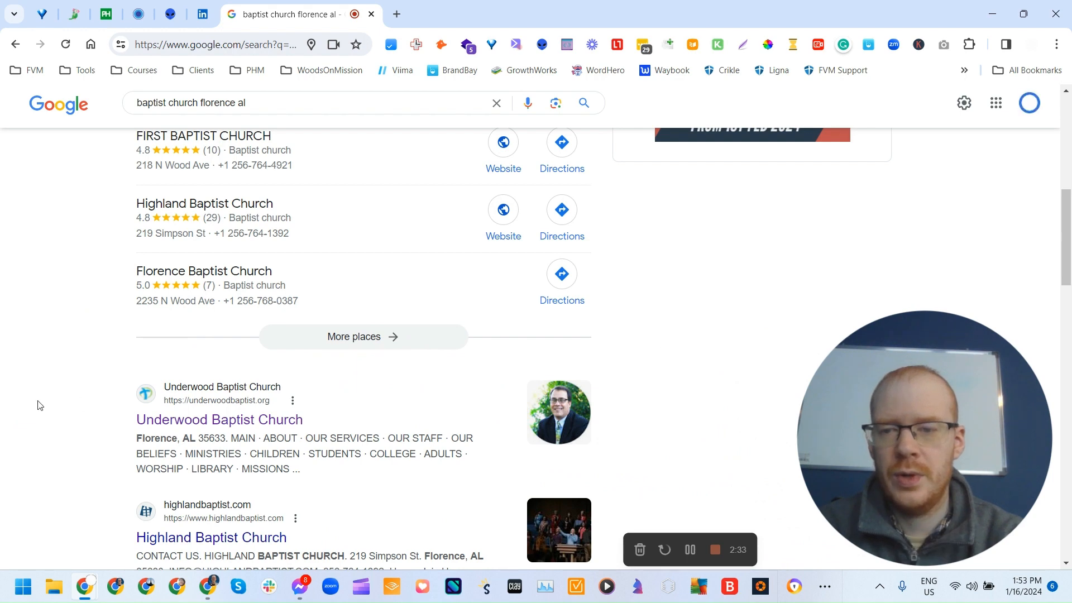
{"action": "scroll", "scroll_direction": "down", "scroll_amount": 3}
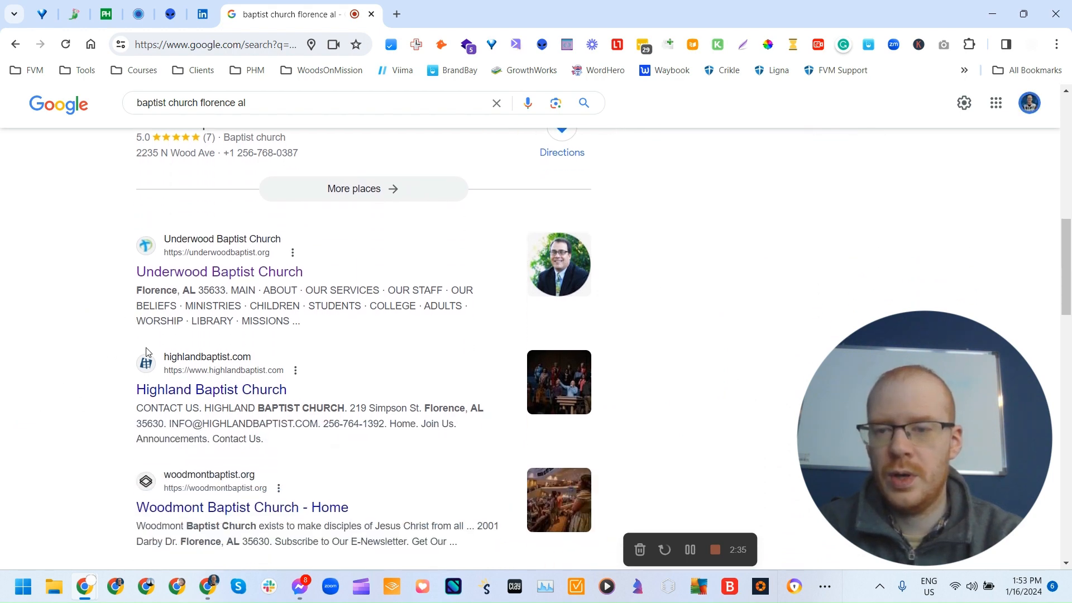
{"action": "mouse_move", "coordinate": [214, 276]}
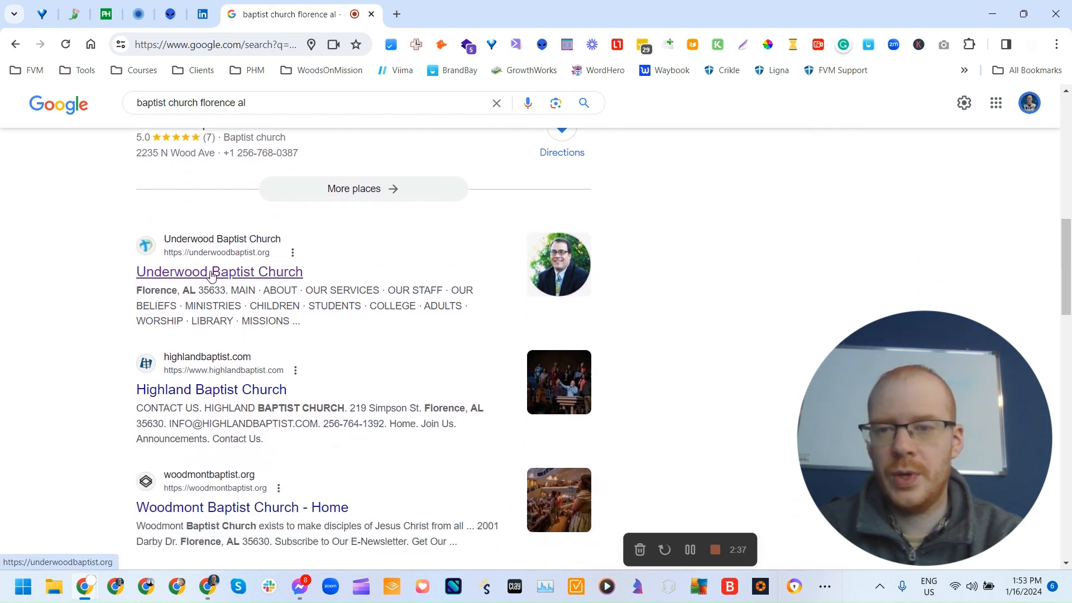
{"action": "mouse_move", "coordinate": [825, 237]}
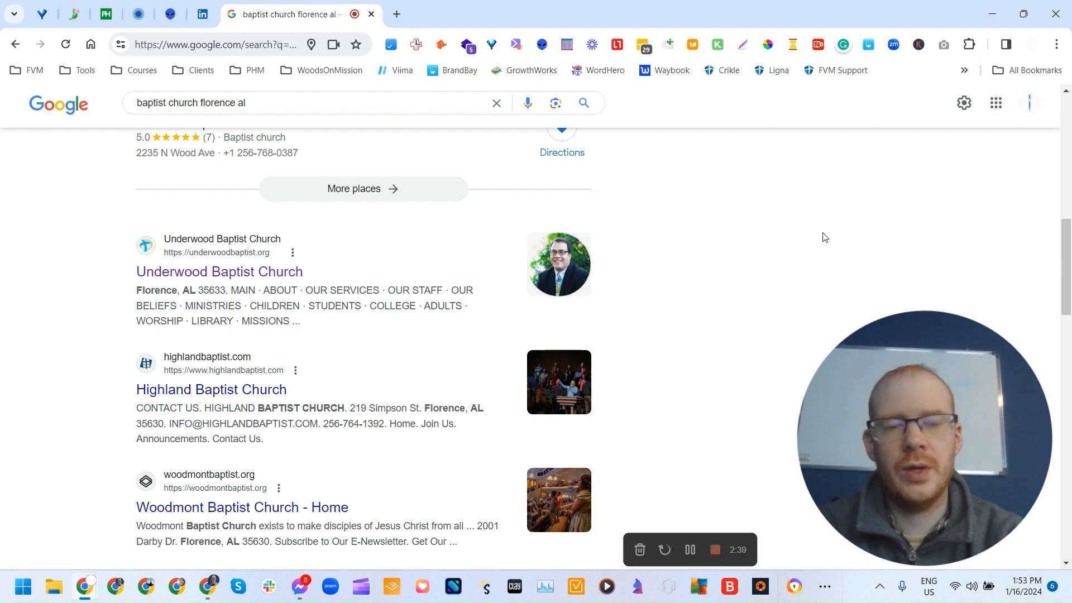